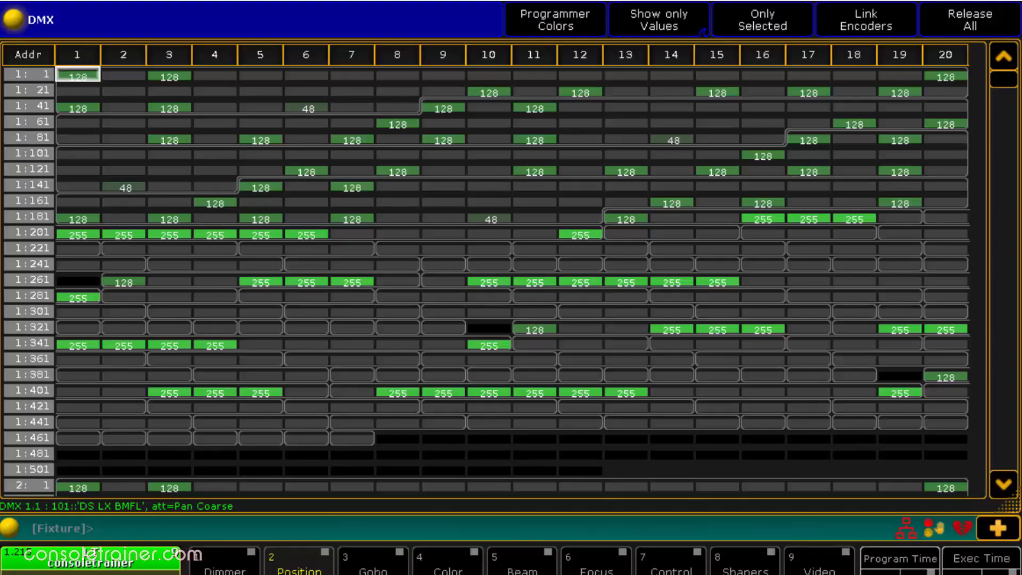
Check the fixture attribute driven by channel 141 and scroll down through the DMX sheet.
{"action": "left_click", "coordinate": [78, 187]}
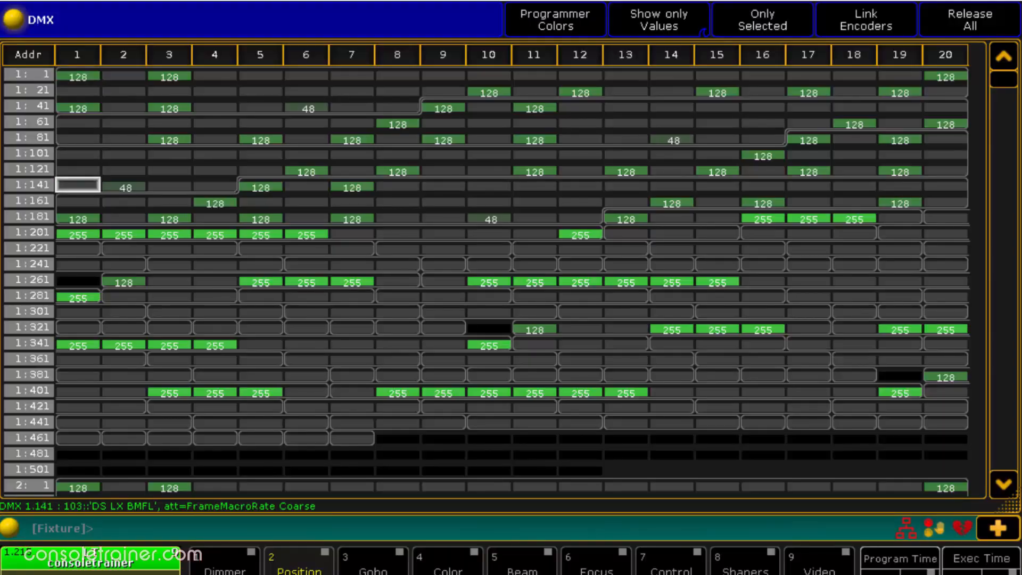
{"action": "scroll", "scroll_direction": "down", "scroll_amount": 3}
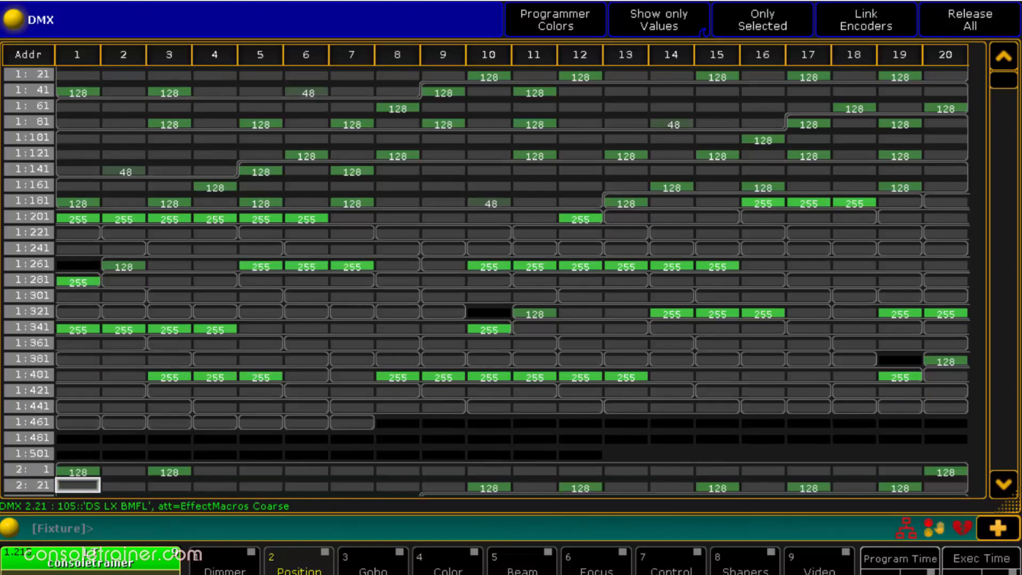
{"action": "scroll", "scroll_direction": "down", "scroll_amount": 3}
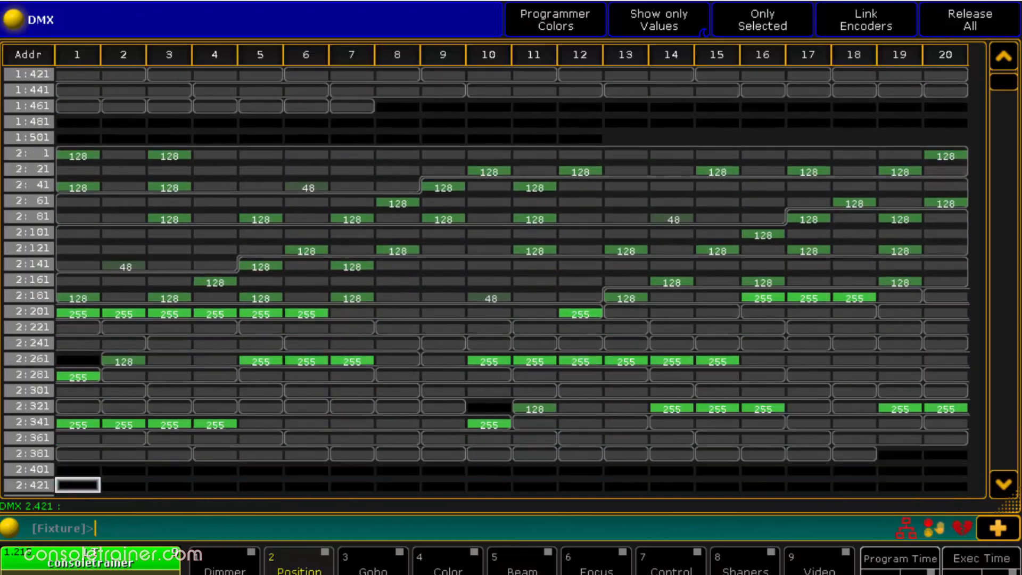
{"action": "scroll", "scroll_direction": "down", "scroll_amount": 3}
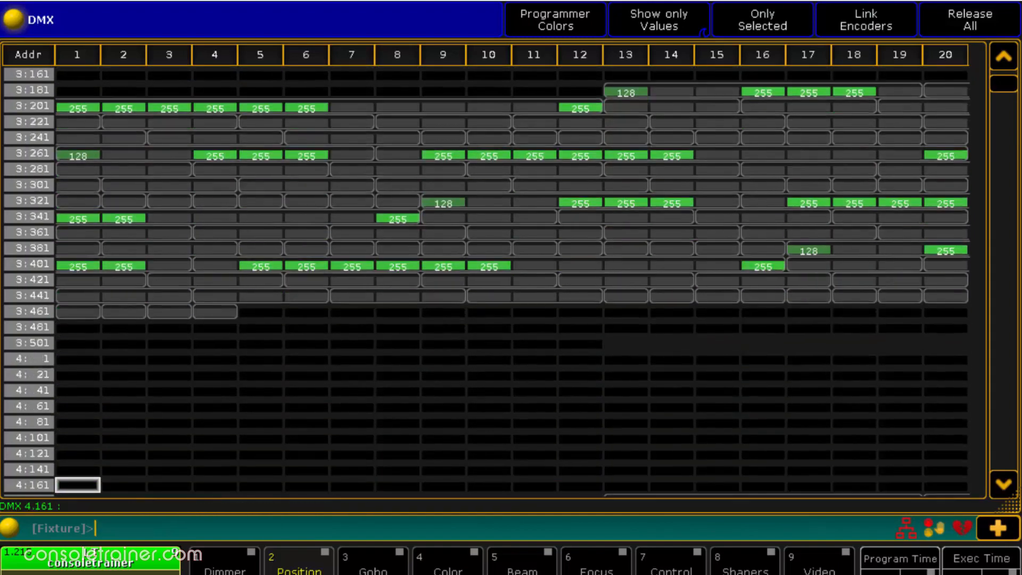
{"action": "scroll", "scroll_direction": "down", "scroll_amount": 3}
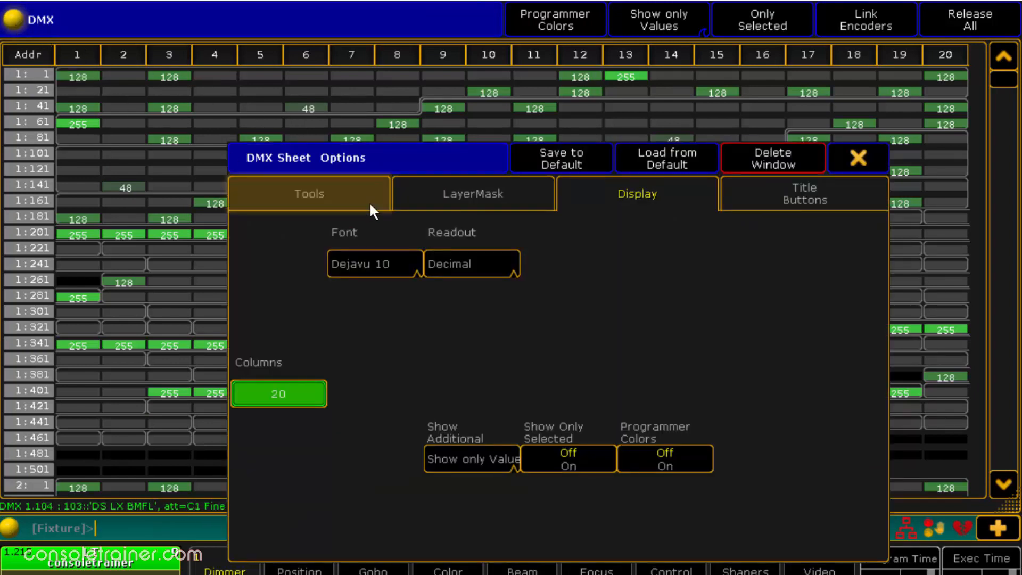
Review the DMX sheet's tool and display options, including the readout format, then close them.
{"action": "left_click", "coordinate": [309, 193]}
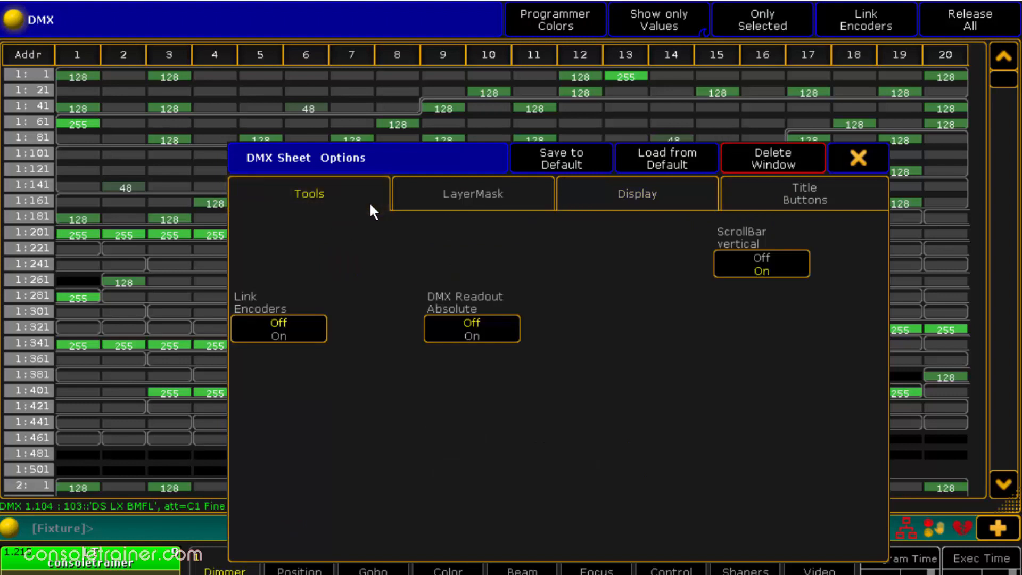
{"action": "left_click", "coordinate": [470, 327]}
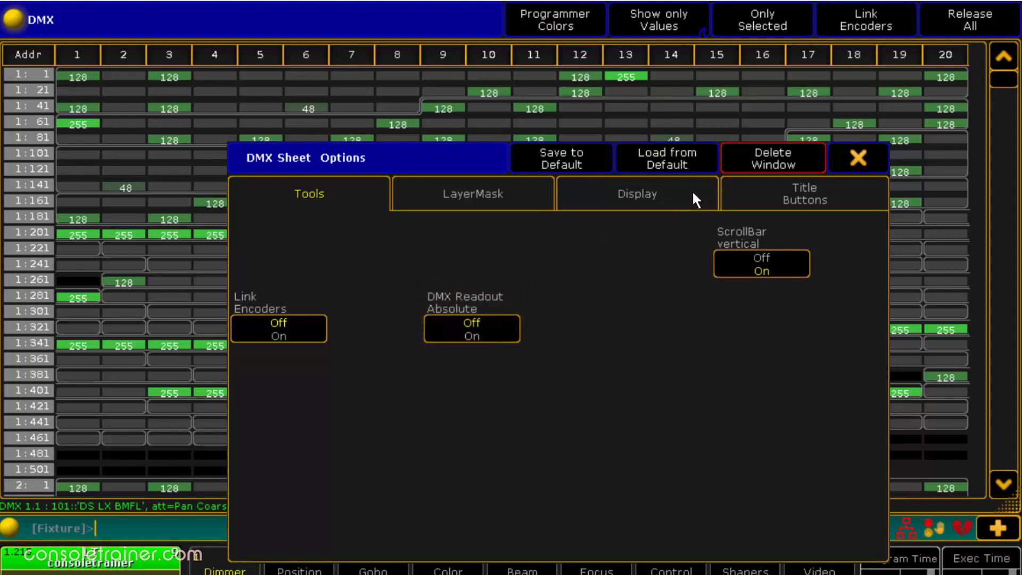
{"action": "left_click", "coordinate": [635, 194]}
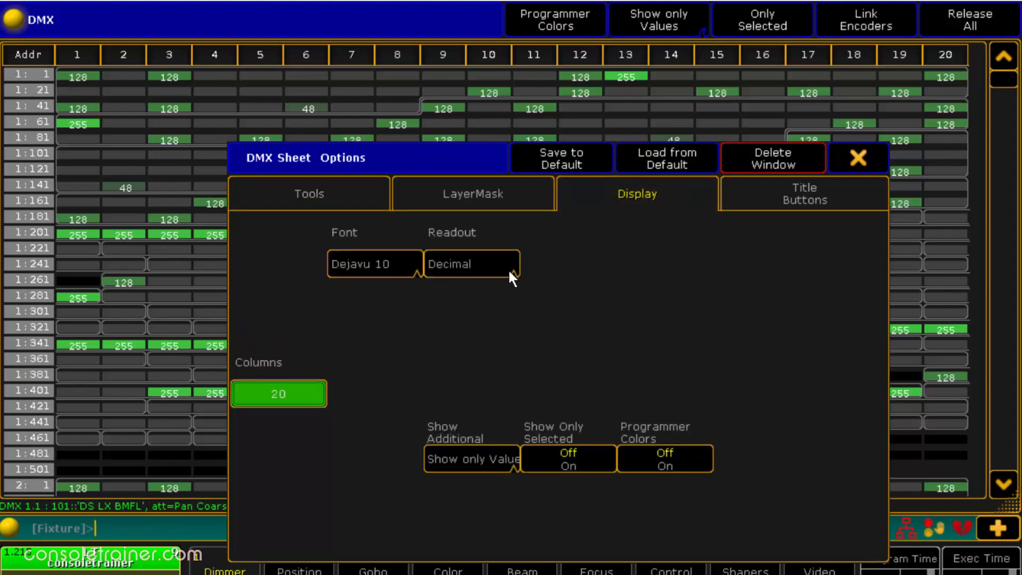
{"action": "left_click", "coordinate": [469, 263]}
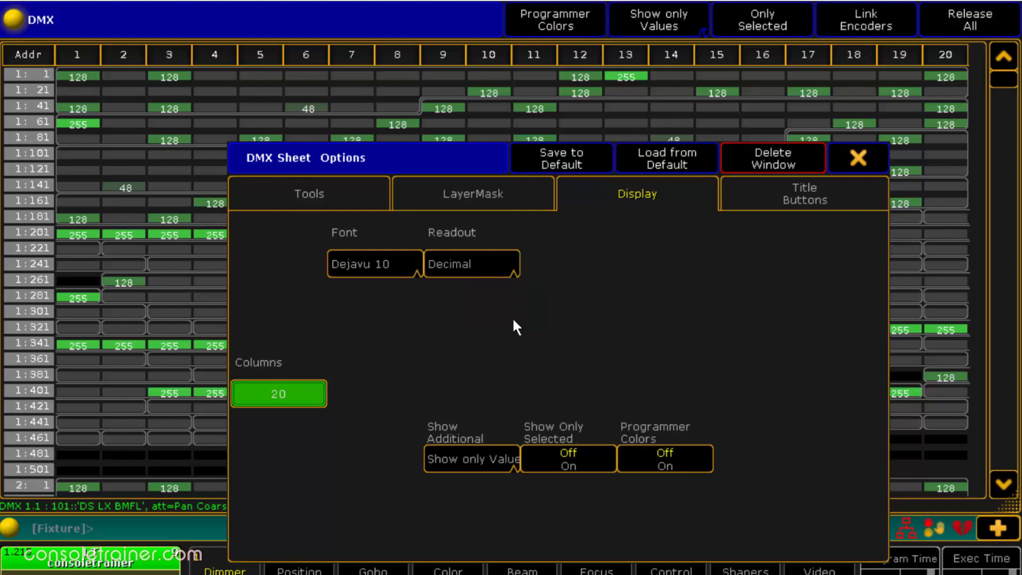
{"action": "mouse_move", "coordinate": [479, 501]}
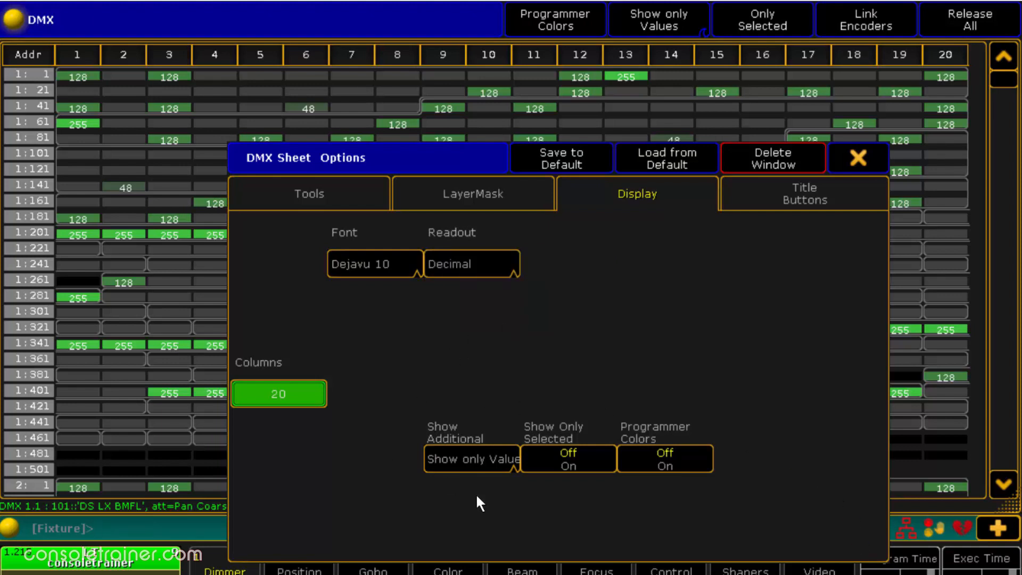
{"action": "left_click", "coordinate": [858, 158]}
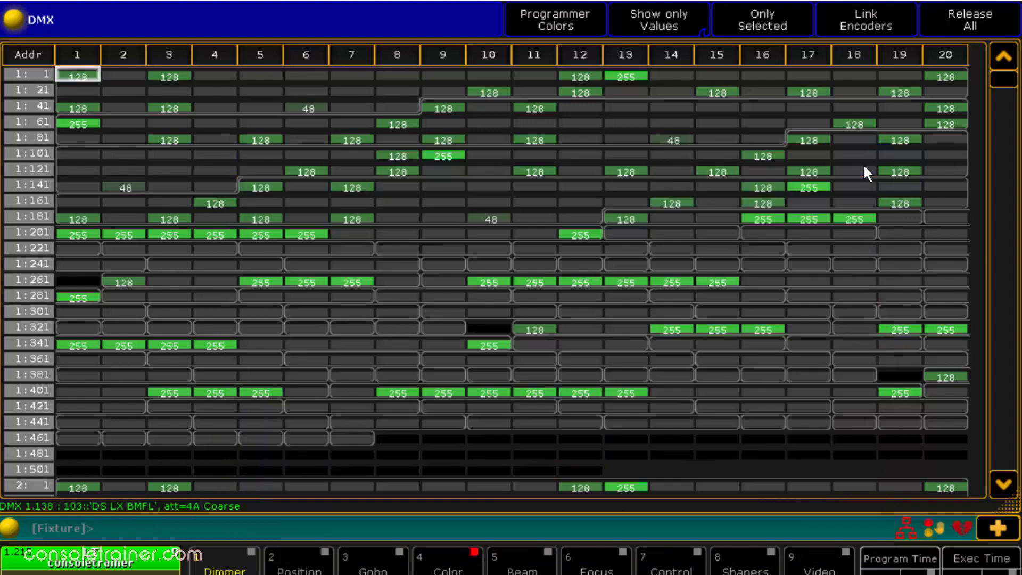
Toggle Programmer Colors on and off, then cycle labels through IDs, Attributes and Address back to Values only.
{"action": "left_click", "coordinate": [554, 19]}
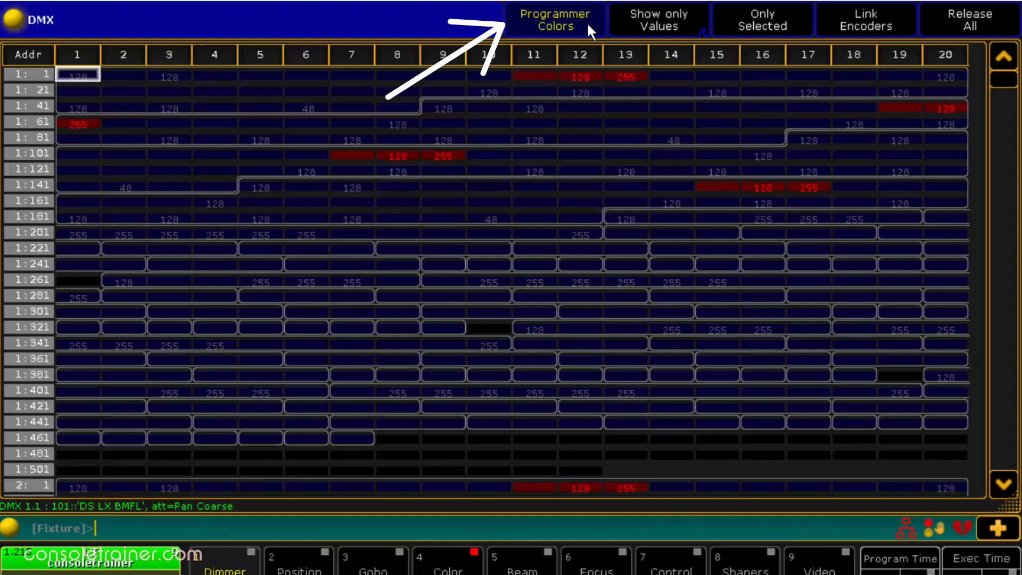
{"action": "left_click", "coordinate": [554, 19]}
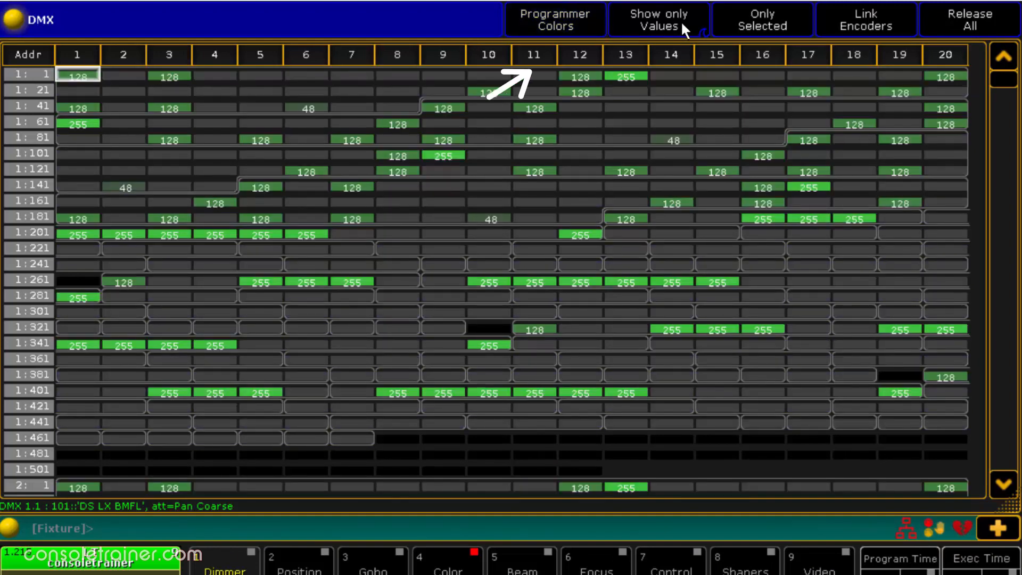
{"action": "left_click", "coordinate": [658, 20]}
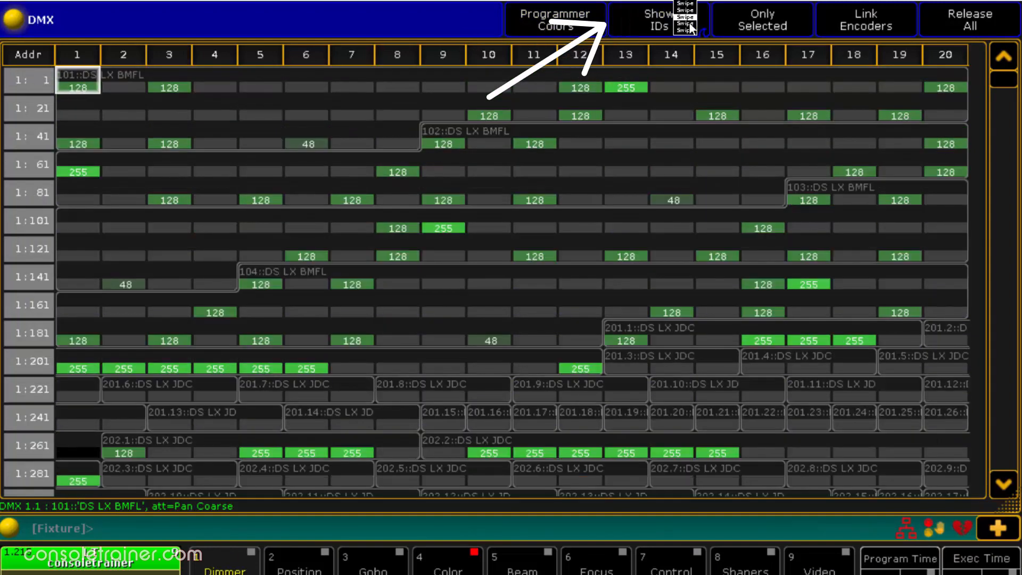
{"action": "left_click", "coordinate": [657, 19]}
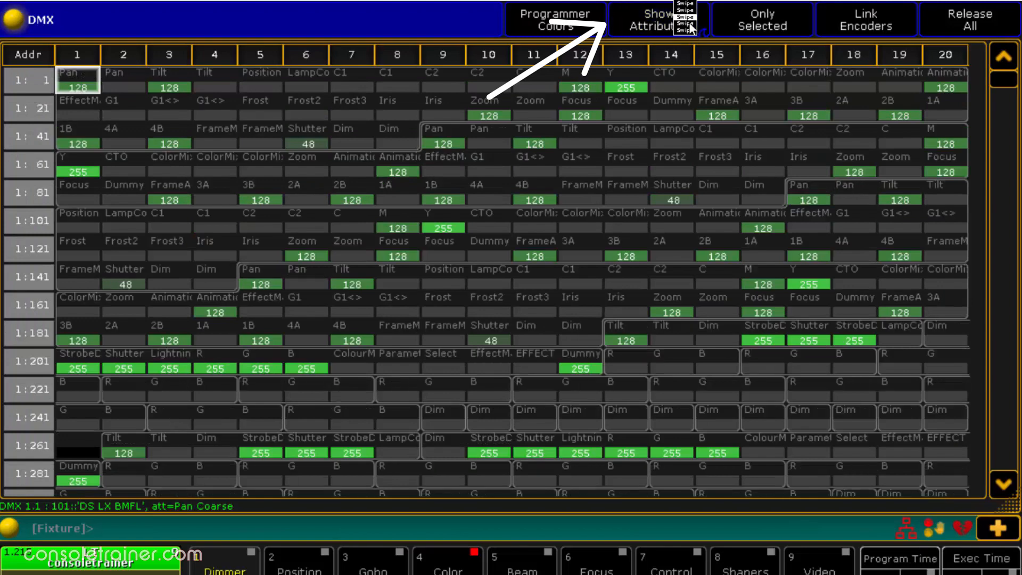
{"action": "left_click", "coordinate": [659, 19]}
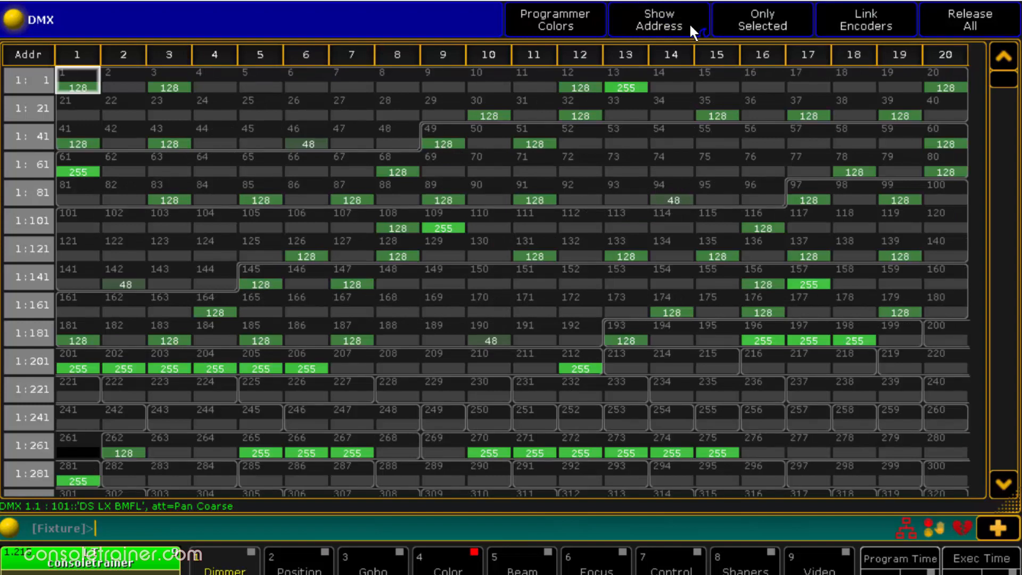
{"action": "left_click", "coordinate": [658, 19]}
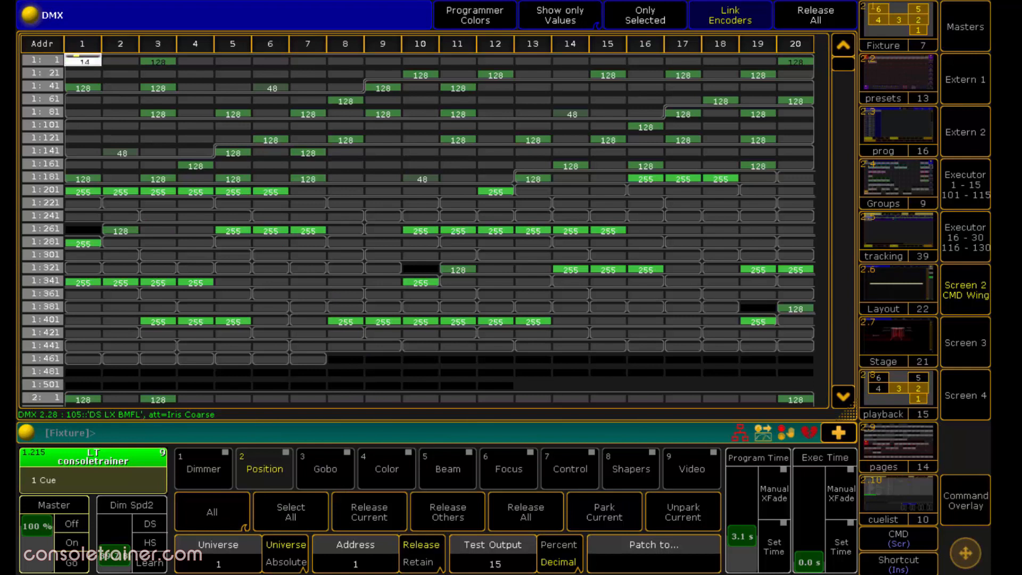
Test-output address 1.1 at 139 via the command keypad, then Release All so it returns to 128.
{"action": "type", "text": "115"}
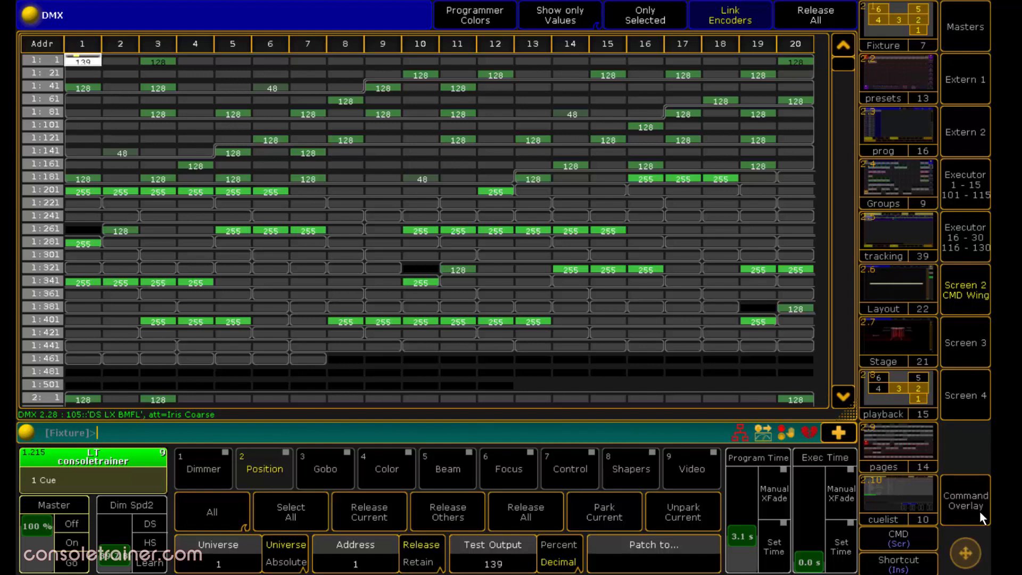
{"action": "left_click", "coordinate": [966, 504]}
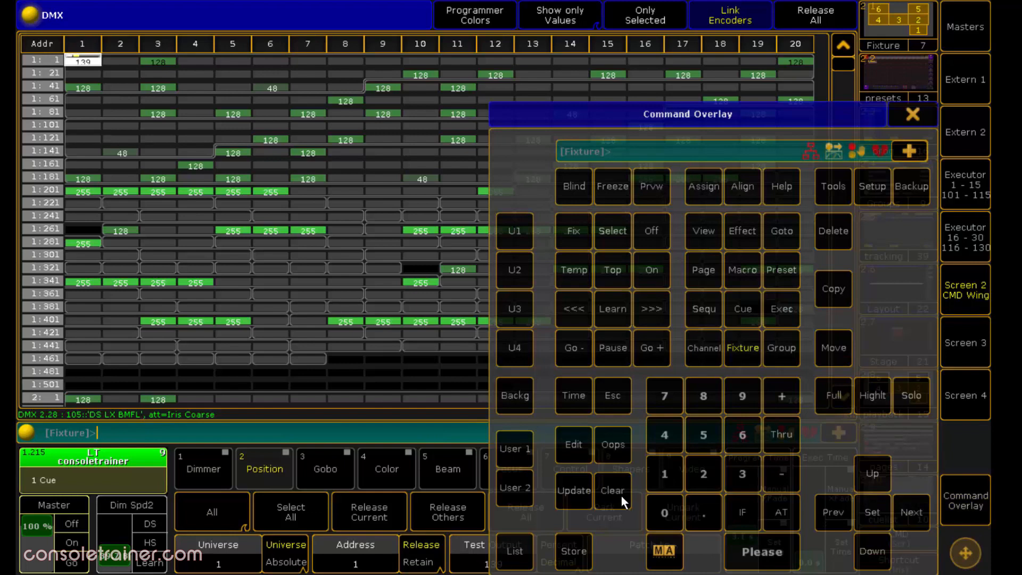
{"action": "mouse_move", "coordinate": [912, 126]}
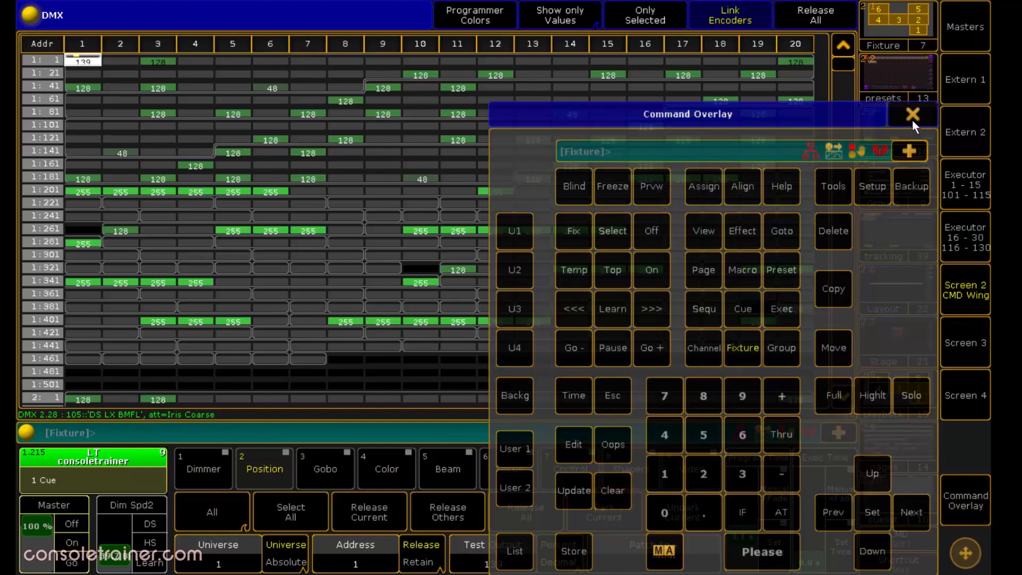
{"action": "left_click", "coordinate": [912, 114]}
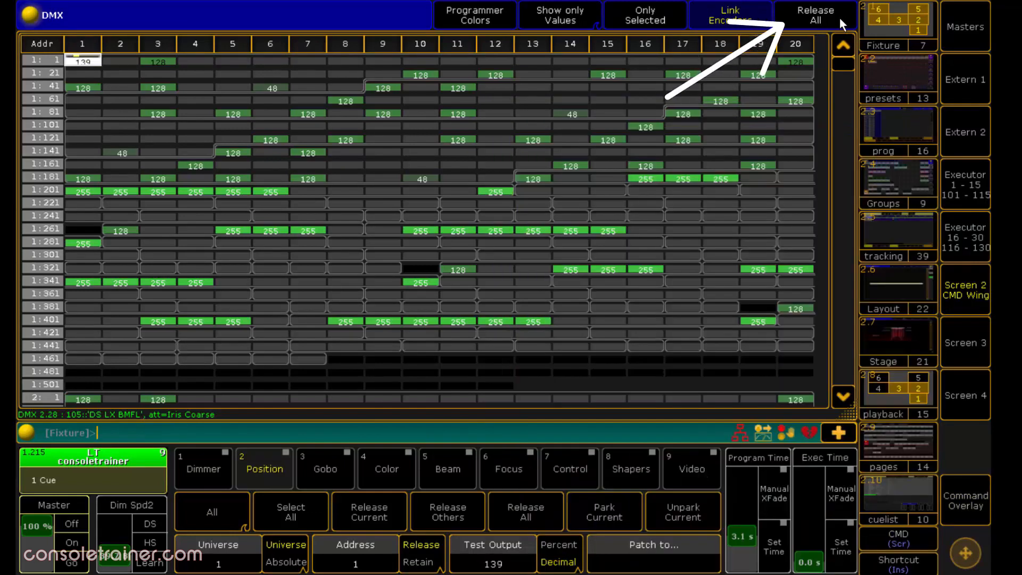
{"action": "left_click", "coordinate": [814, 15]}
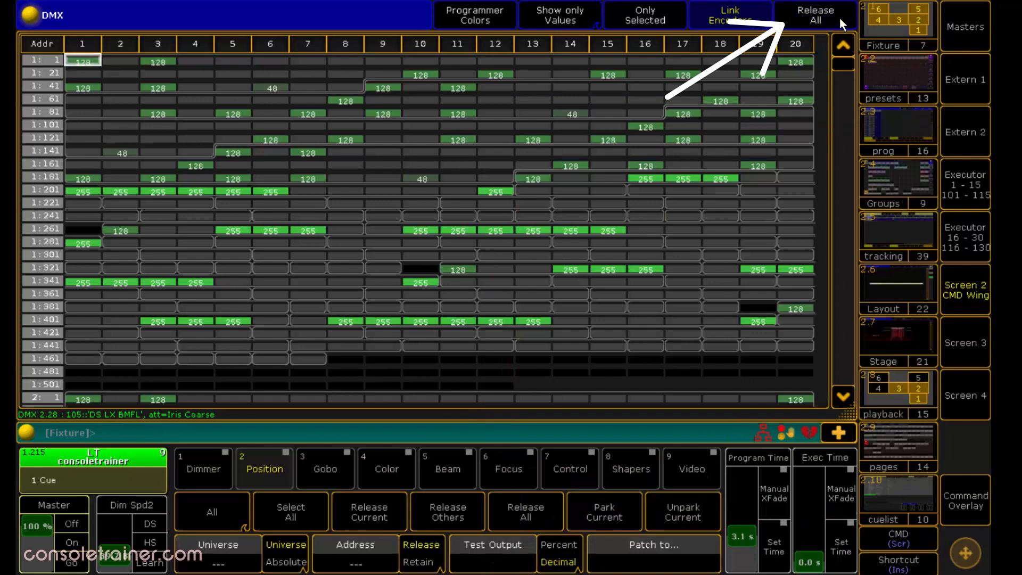
{"action": "left_click", "coordinate": [812, 15]}
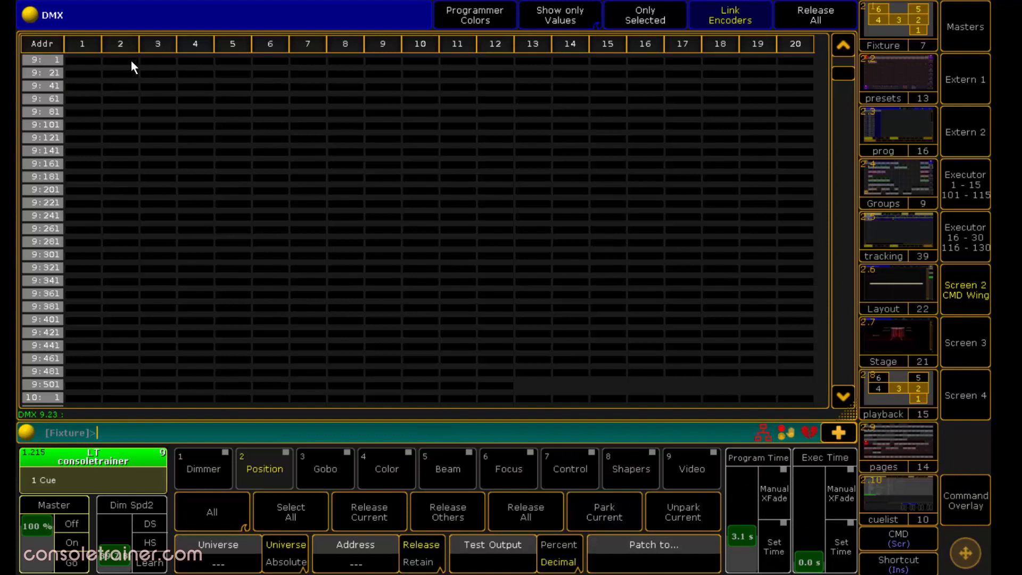
{"action": "left_click", "coordinate": [82, 59]}
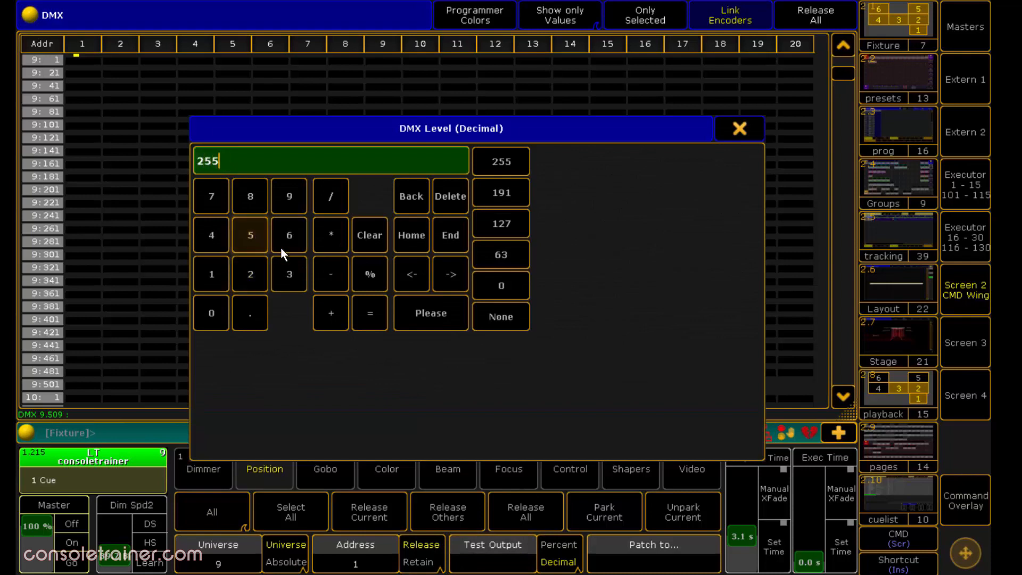
{"action": "left_click", "coordinate": [429, 313]}
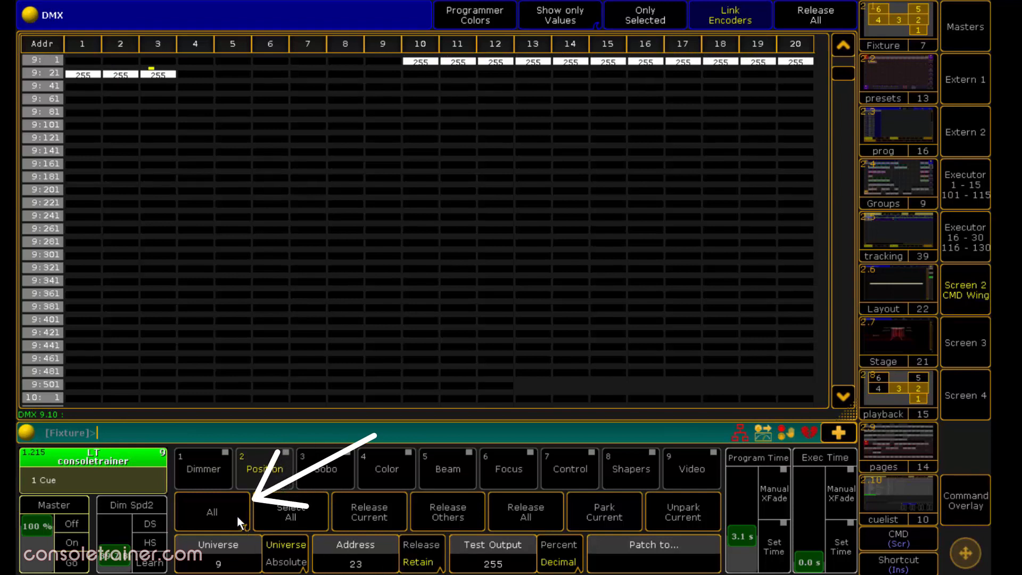
{"action": "left_click", "coordinate": [211, 512]}
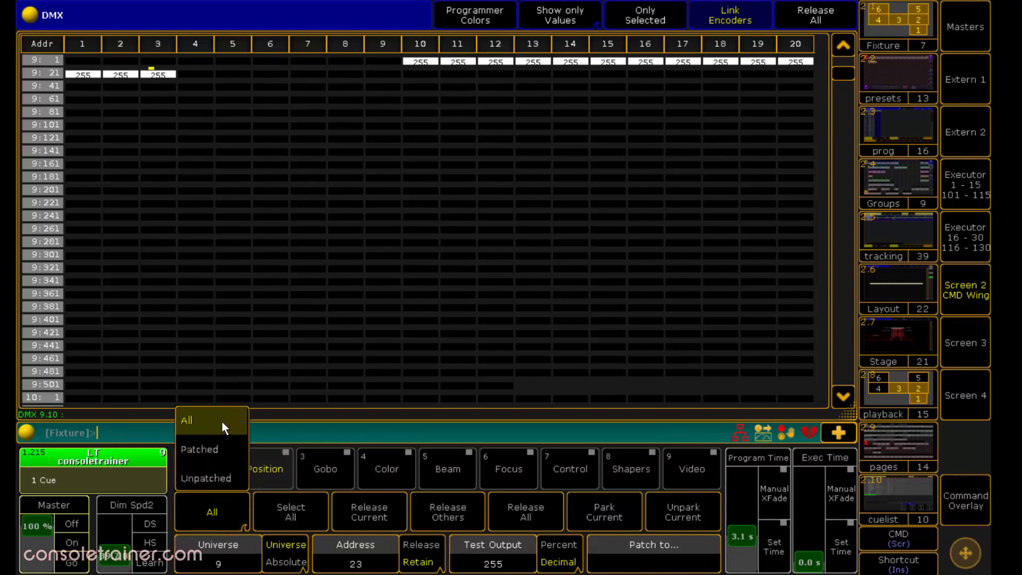
{"action": "mouse_move", "coordinate": [227, 458]}
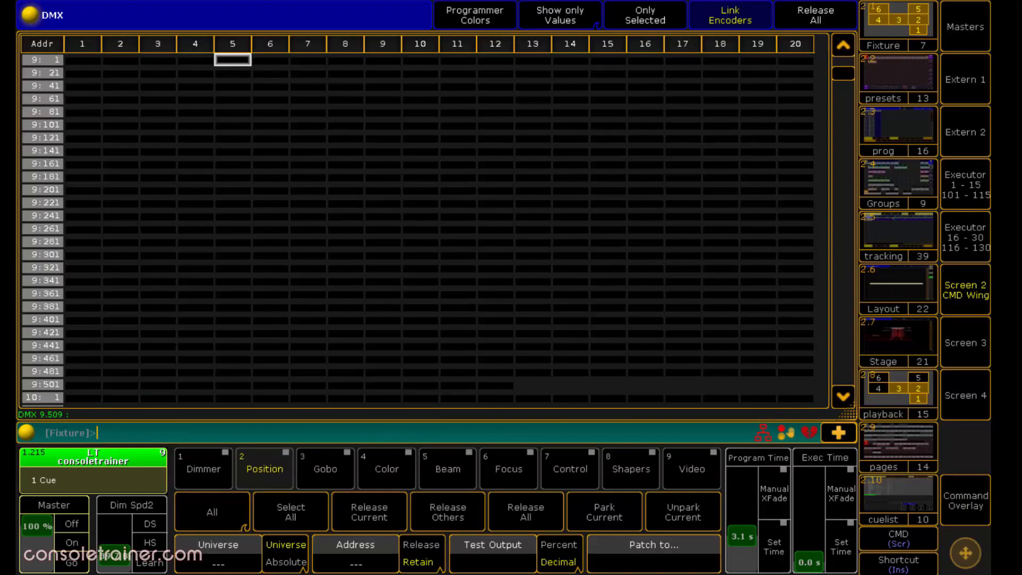
{"action": "mouse_move", "coordinate": [974, 503]}
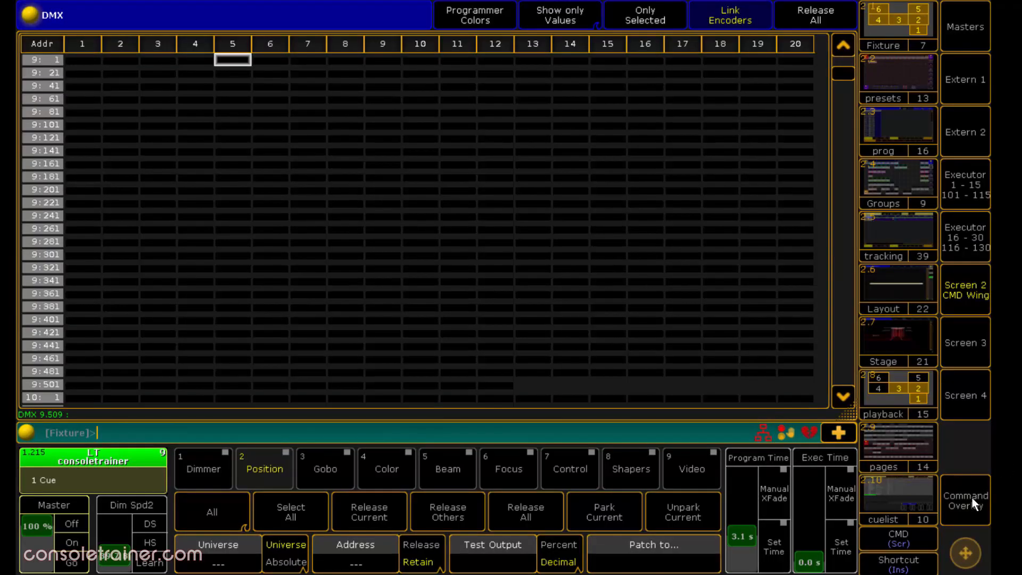
{"action": "left_click", "coordinate": [965, 500]}
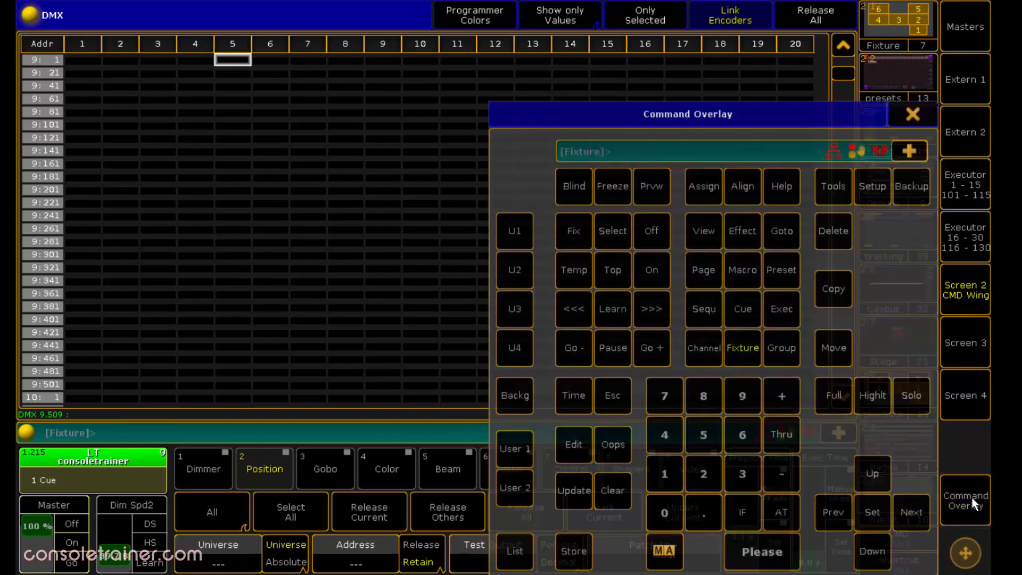
{"action": "type", "text": "Dmx"}
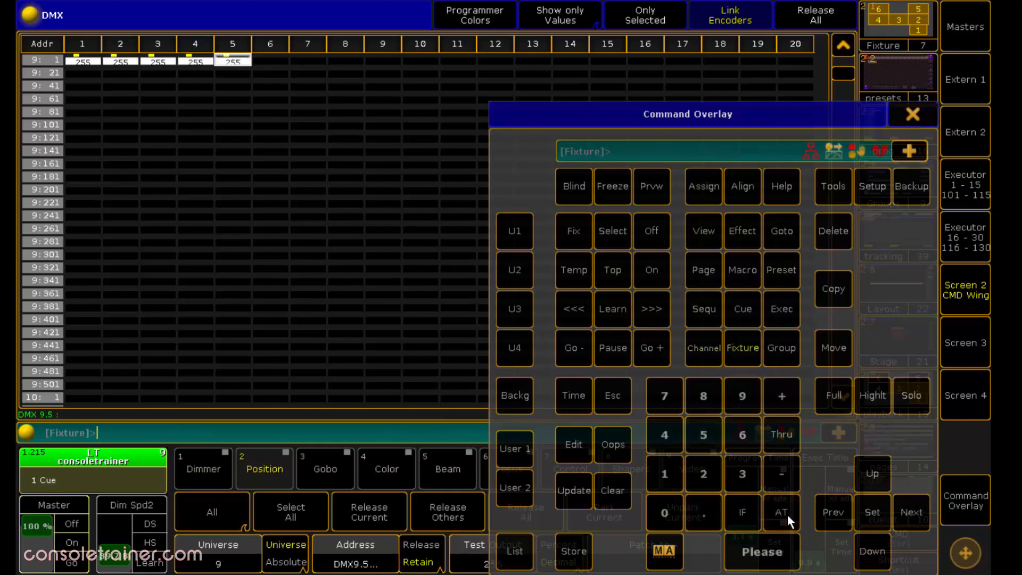
{"action": "mouse_move", "coordinate": [822, 448]}
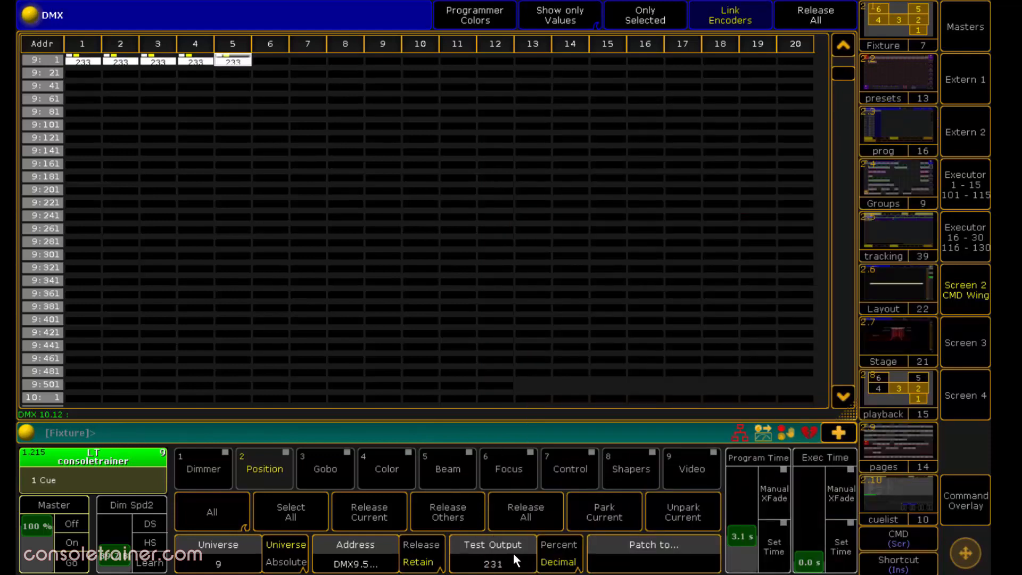
{"action": "left_click", "coordinate": [965, 500]}
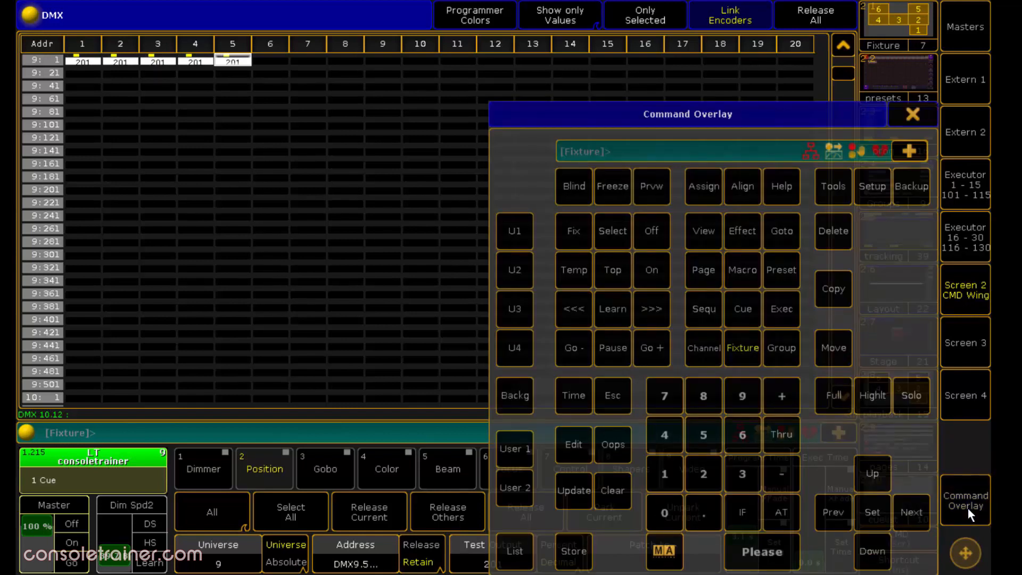
{"action": "left_click", "coordinate": [650, 230]}
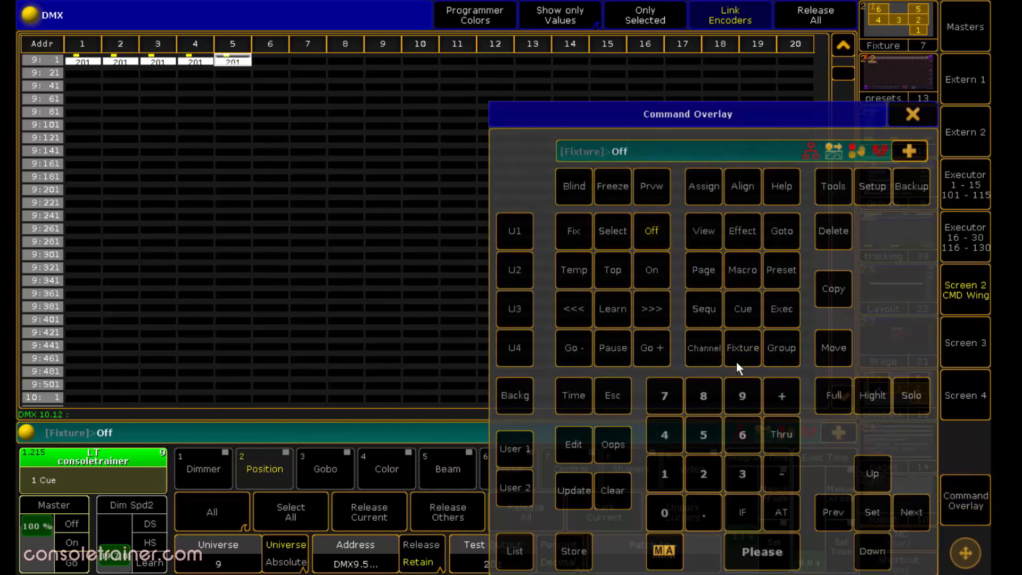
{"action": "left_click", "coordinate": [703, 347]}
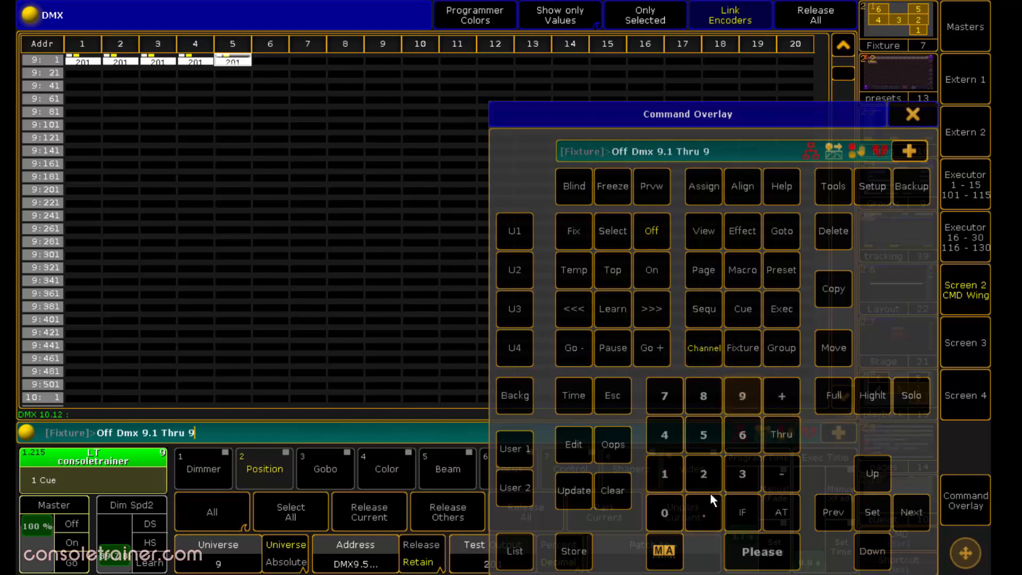
{"action": "left_click", "coordinate": [760, 551]}
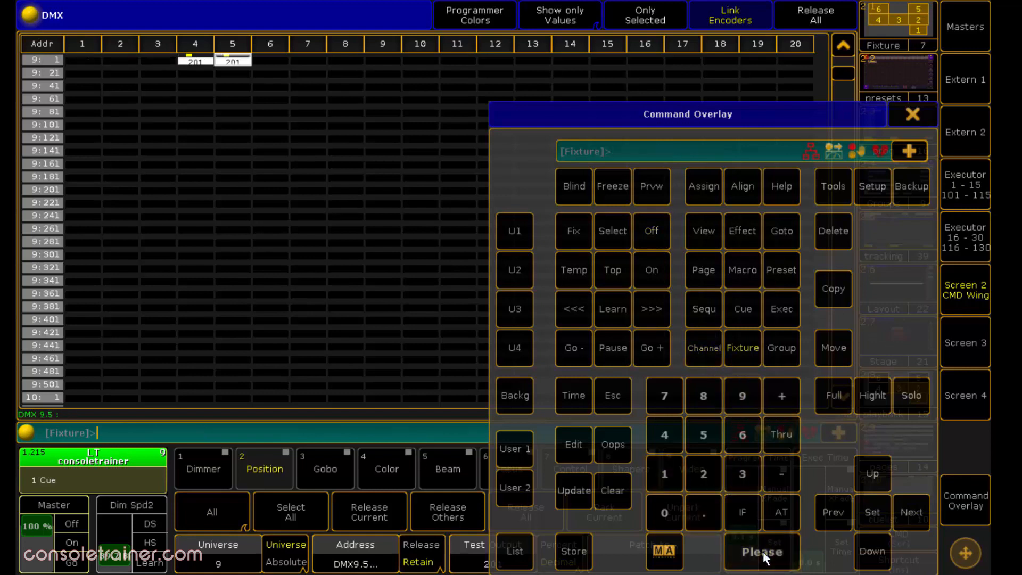
{"action": "left_click", "coordinate": [650, 230]}
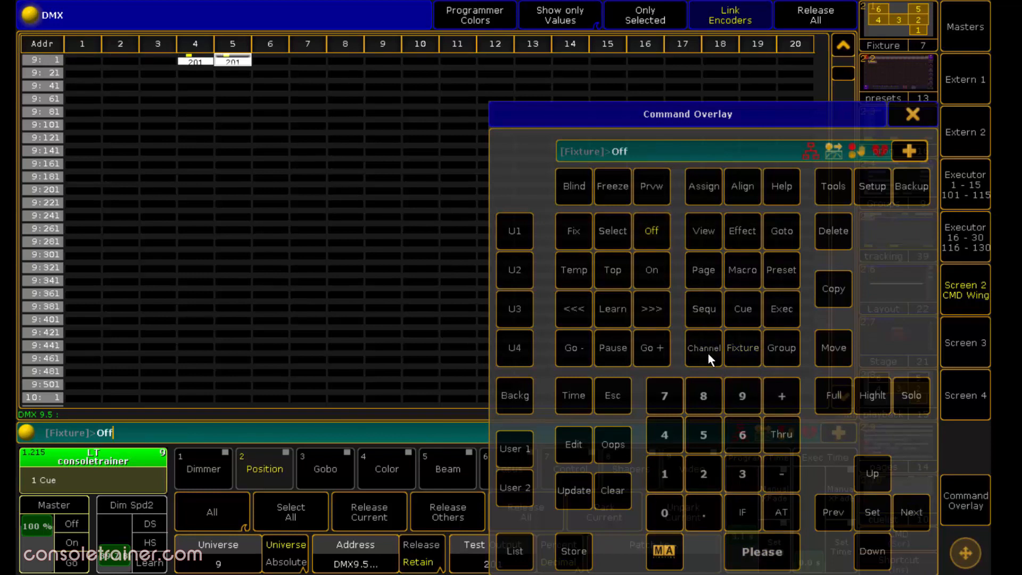
{"action": "left_click", "coordinate": [780, 435]}
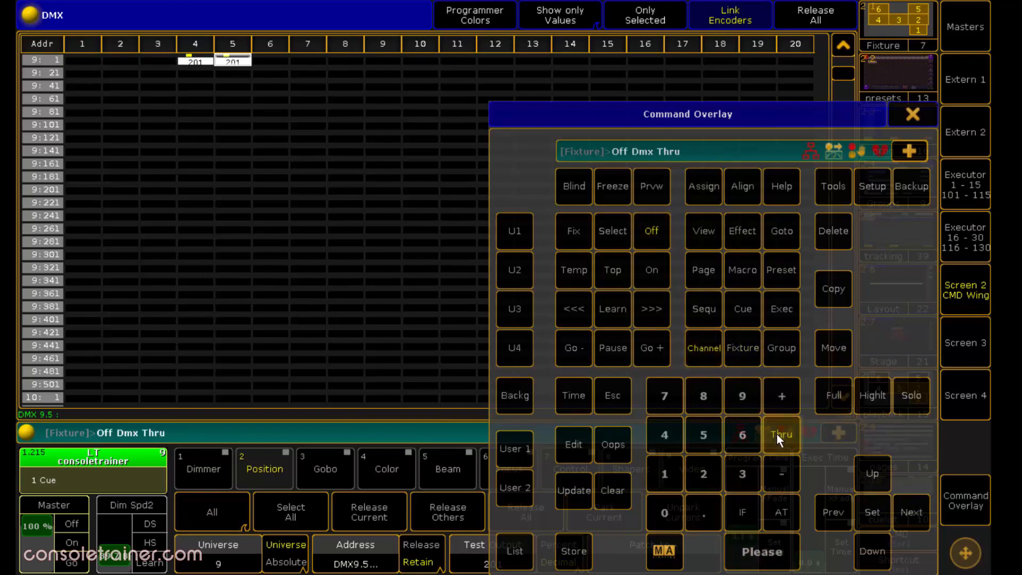
{"action": "left_click", "coordinate": [760, 552]}
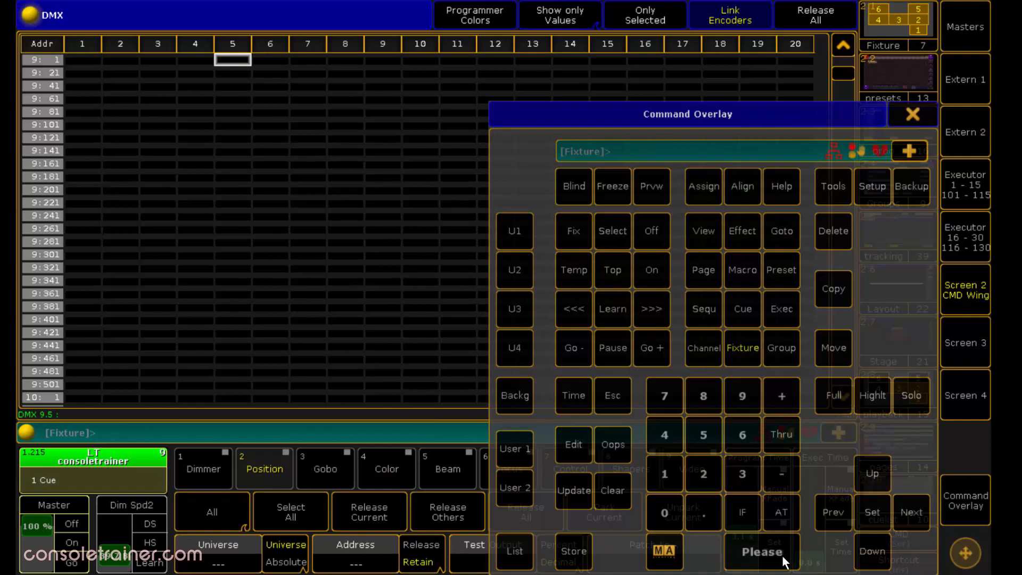
{"action": "left_click", "coordinate": [910, 113]}
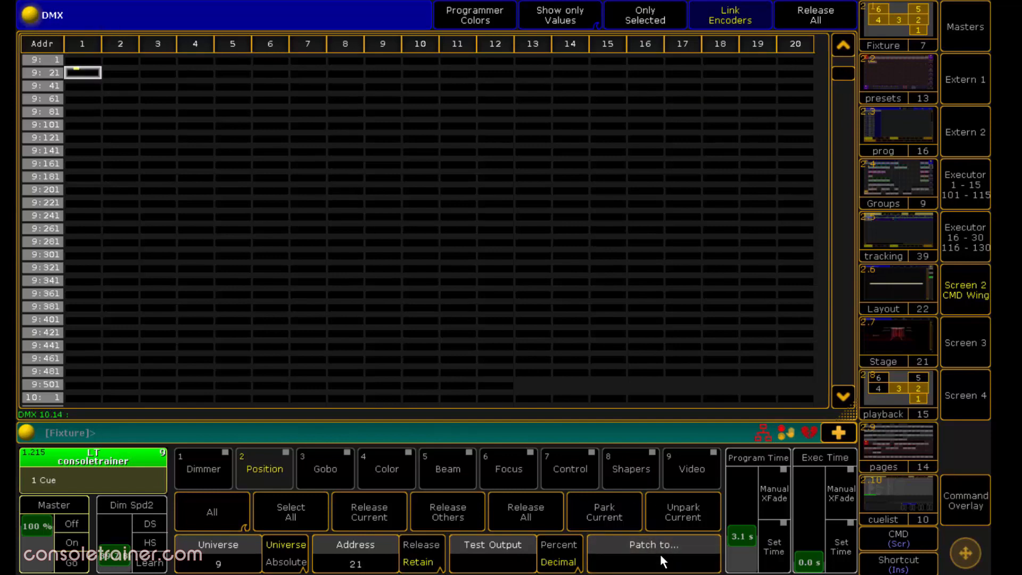
{"action": "left_click", "coordinate": [652, 544]}
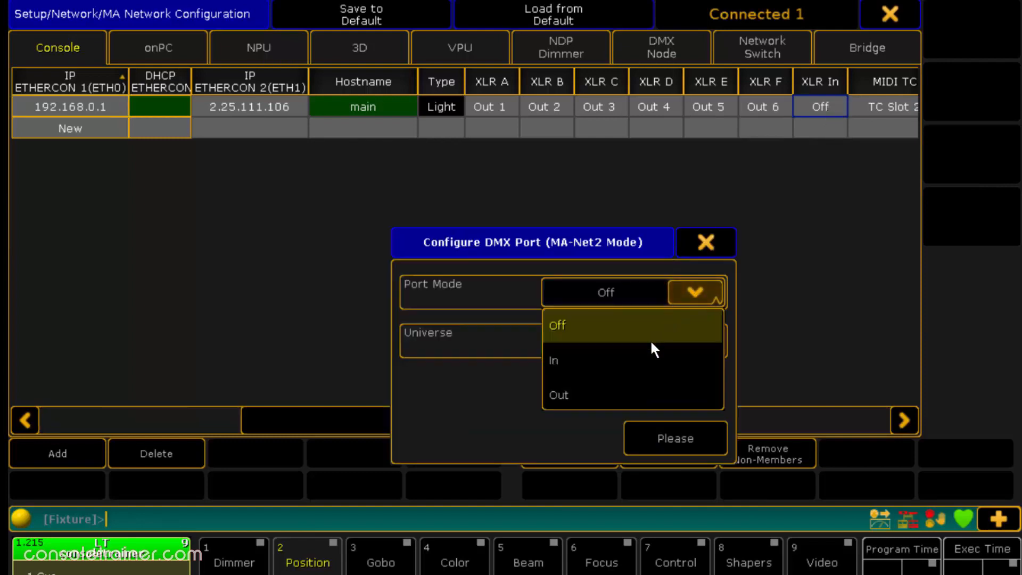
Set the XLR port mode to In on universe 37 and confirm with Please.
{"action": "left_click", "coordinate": [554, 360]}
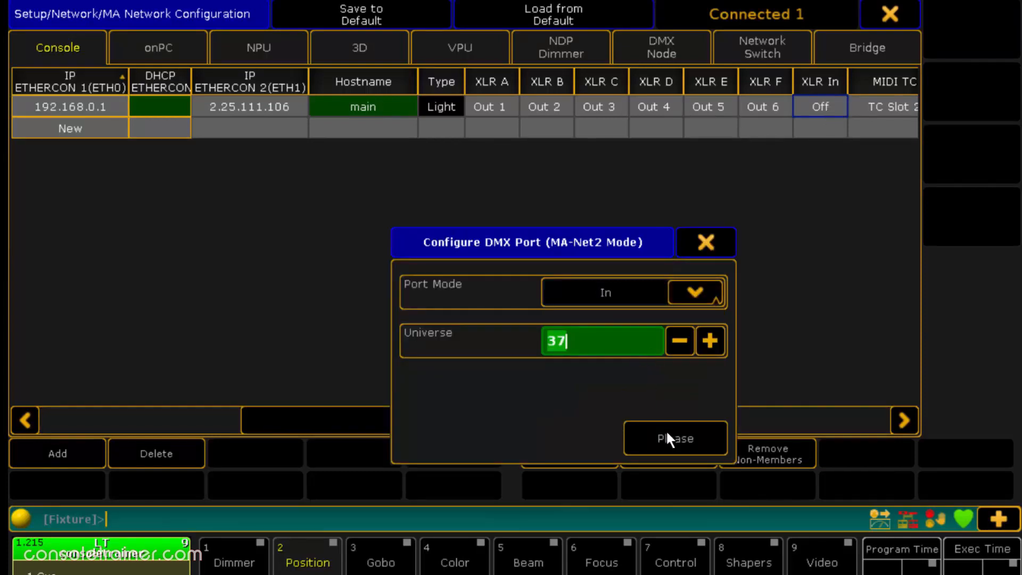
{"action": "left_click", "coordinate": [675, 438]}
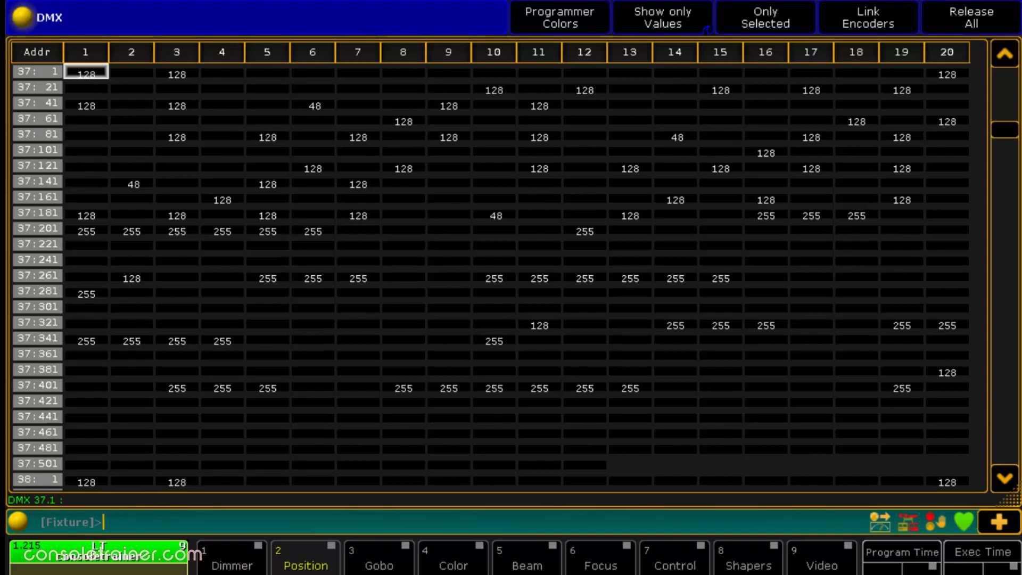
Inspect incoming levels on universe 37 cells such as 37.41, showing values of 128 and 255.
{"action": "left_click", "coordinate": [85, 104]}
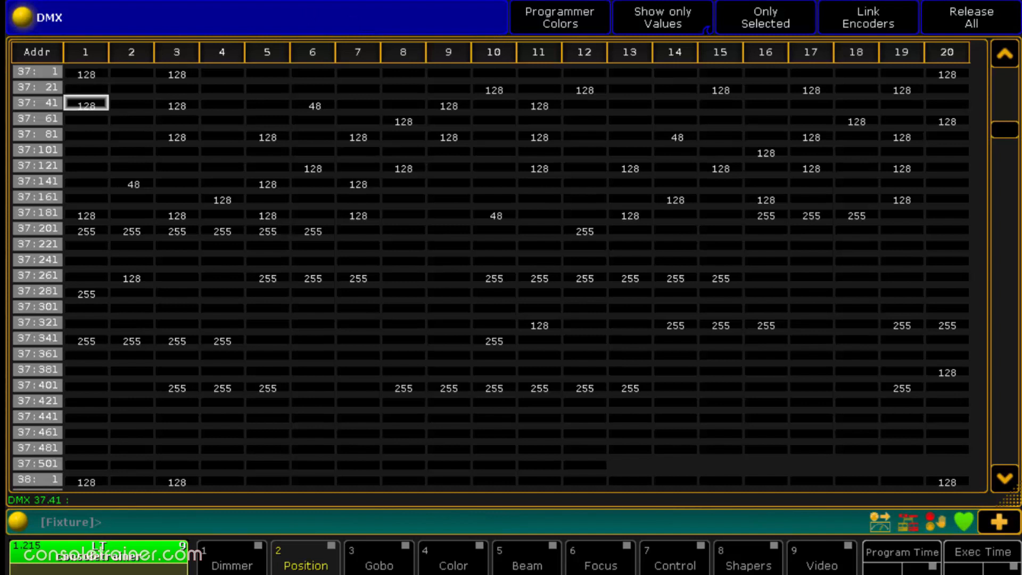
{"action": "left_click", "coordinate": [86, 231]}
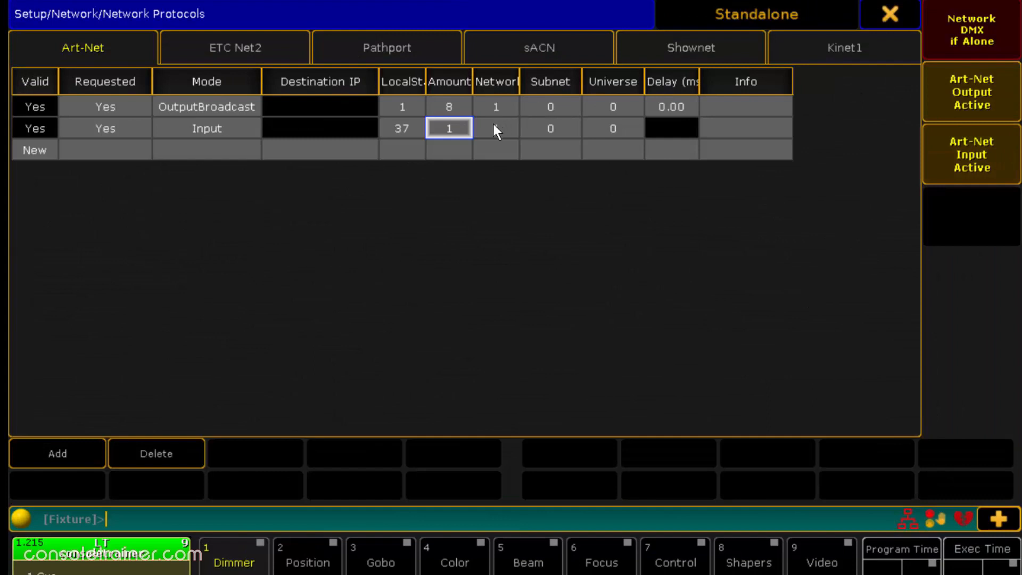
Set the Art-Net input row's Amount to 8 universes and confirm with Please.
{"action": "left_click", "coordinate": [448, 128]}
{"action": "type", "text": "8"}
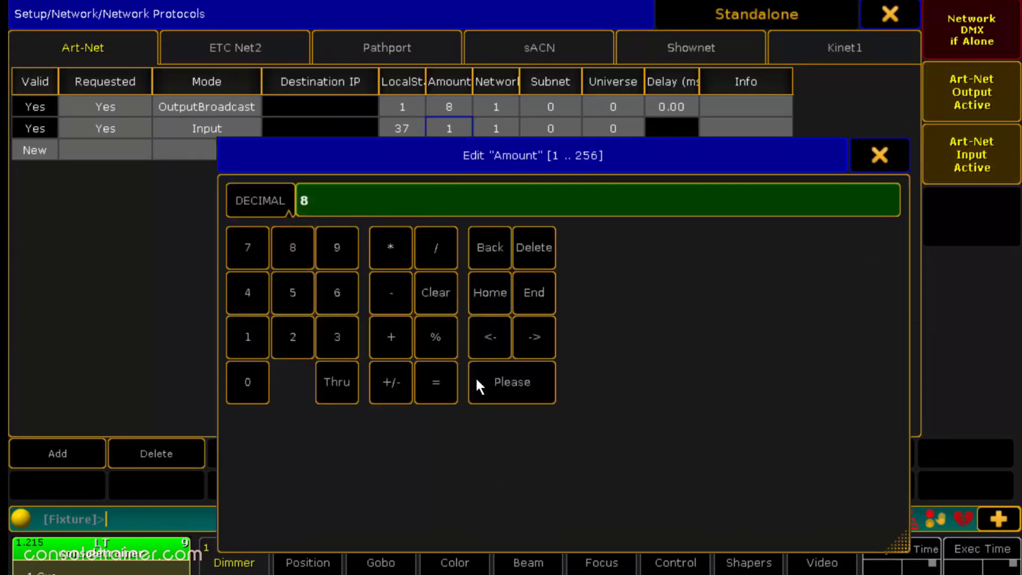
{"action": "left_click", "coordinate": [511, 381]}
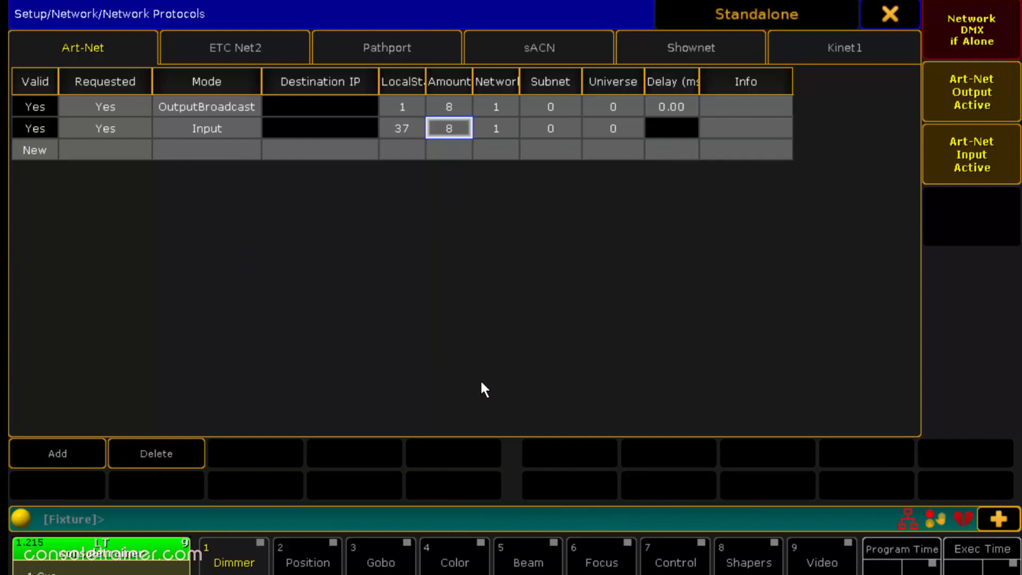